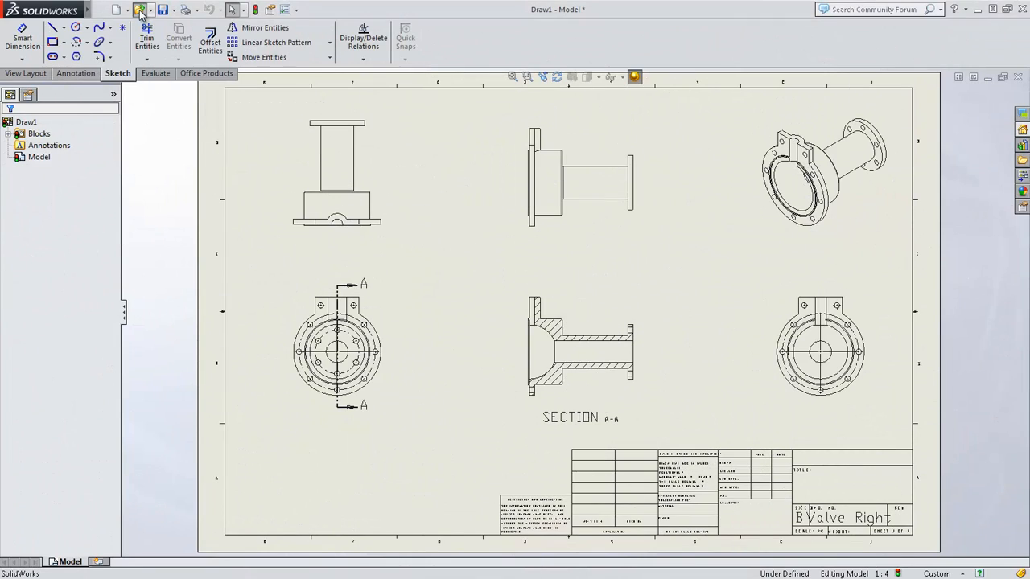
# Step: Open Valve Right.DWG from the Models folder to launch the DXF/DWG import wizard
pyautogui.click(118, 9)
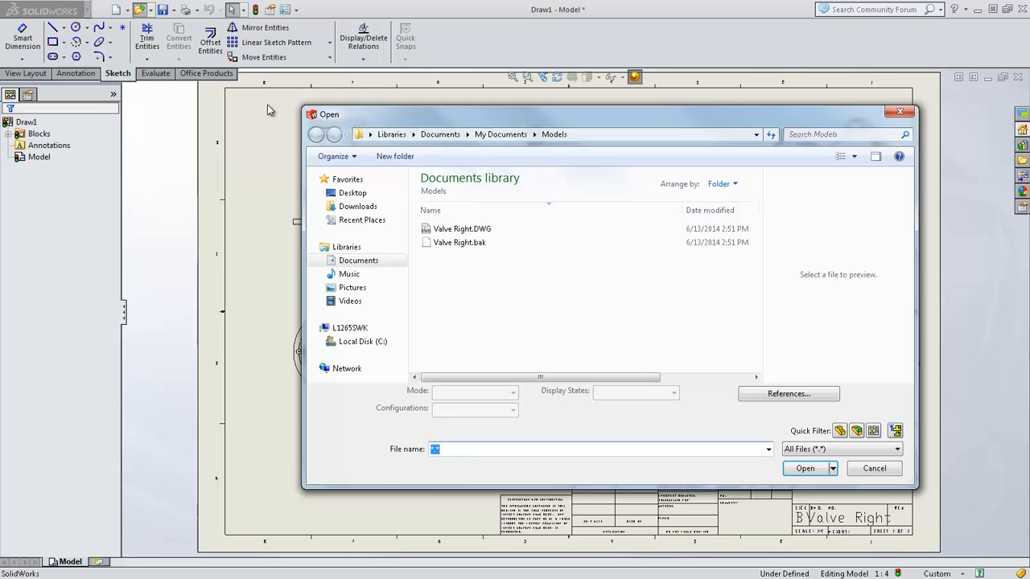
pyautogui.click(462, 229)
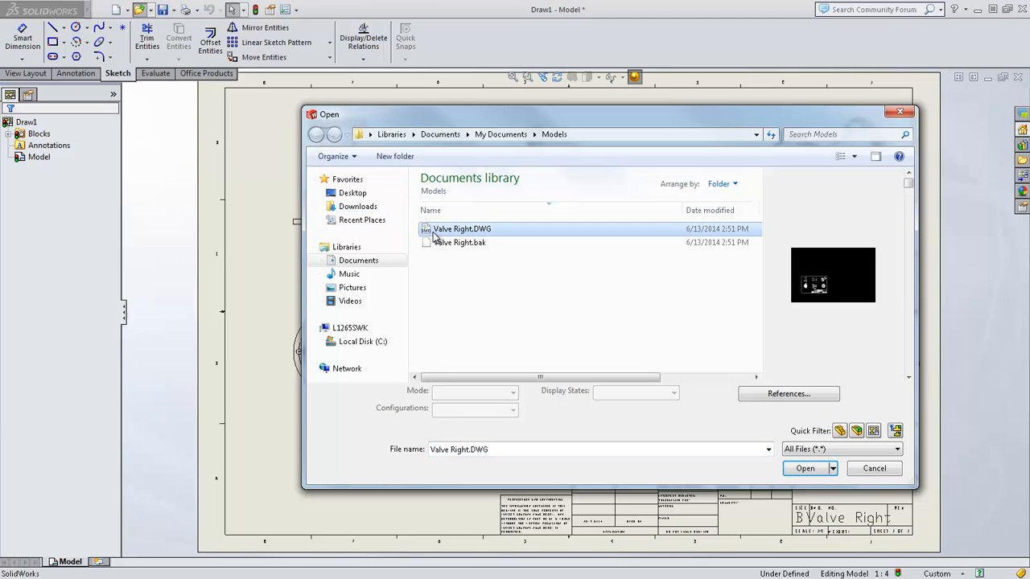
pyautogui.click(804, 468)
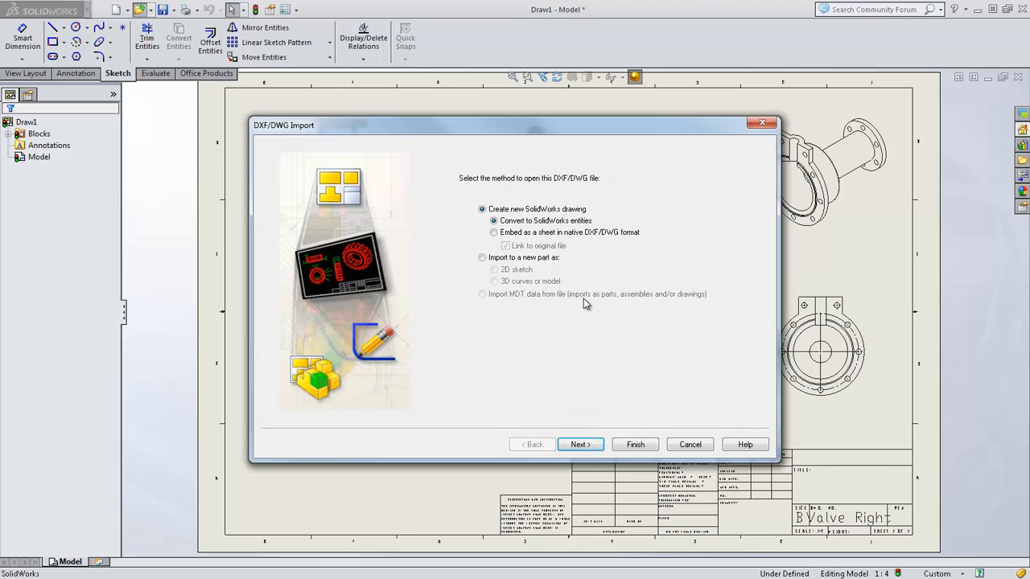
# Step: Import into a new part as a 2D sketch with only layer 0 and a white background
pyautogui.click(482, 257)
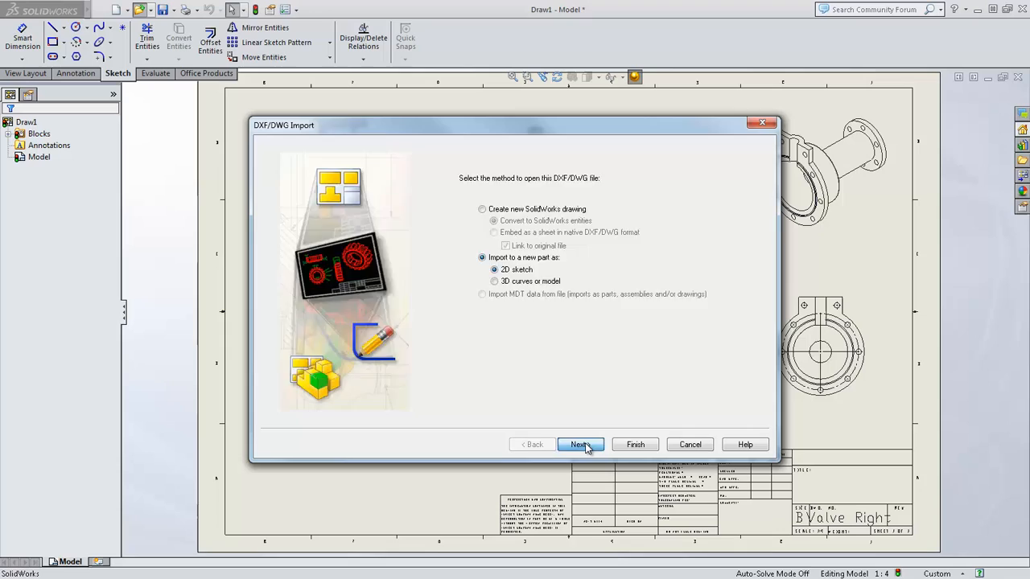
pyautogui.click(579, 444)
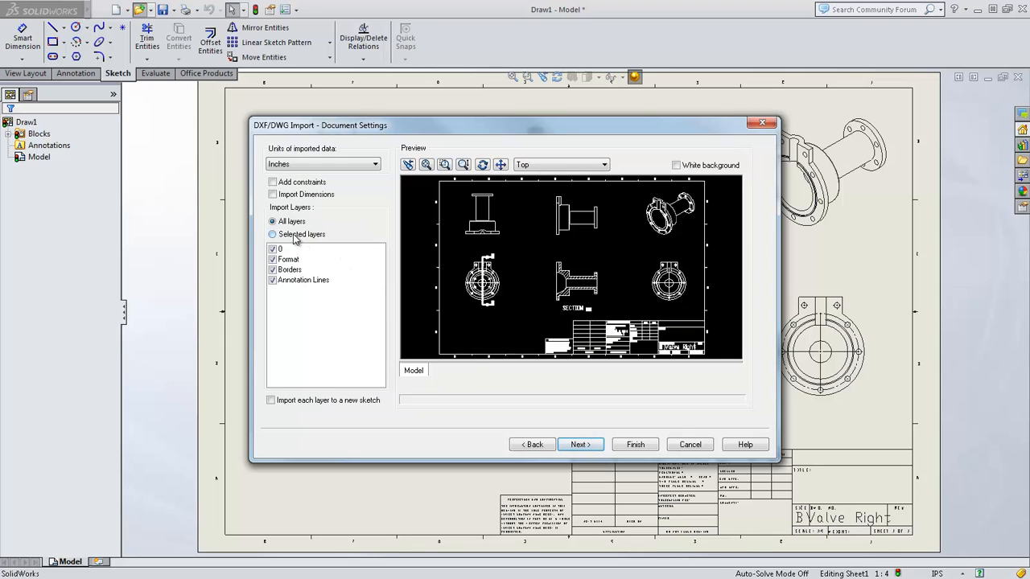
pyautogui.click(272, 234)
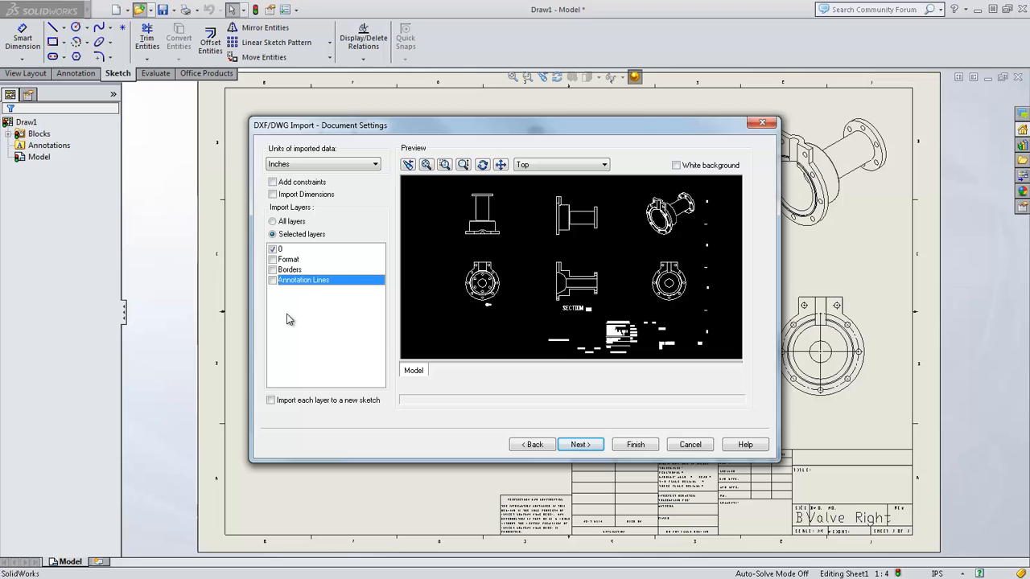
pyautogui.click(675, 165)
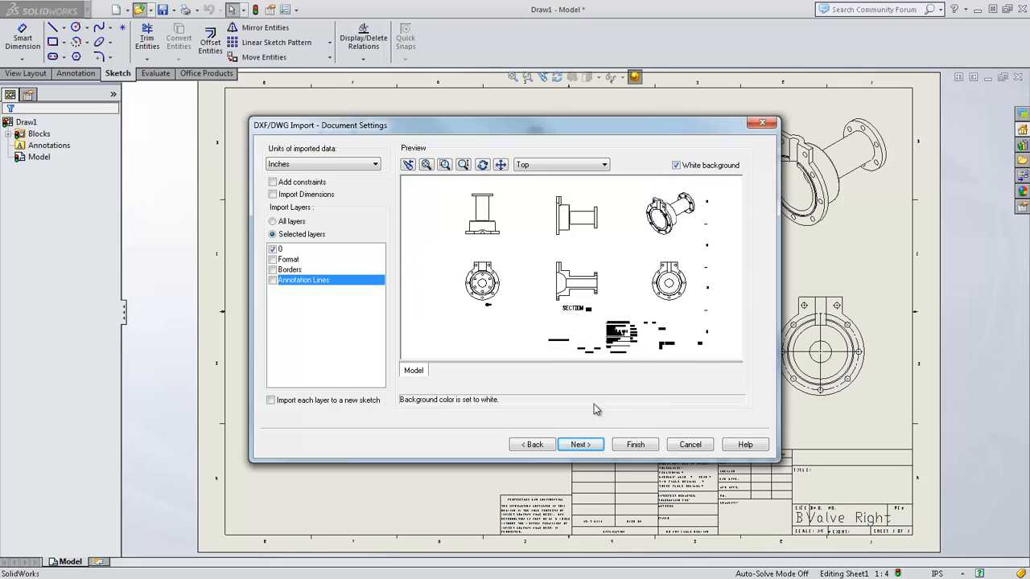
pyautogui.click(580, 444)
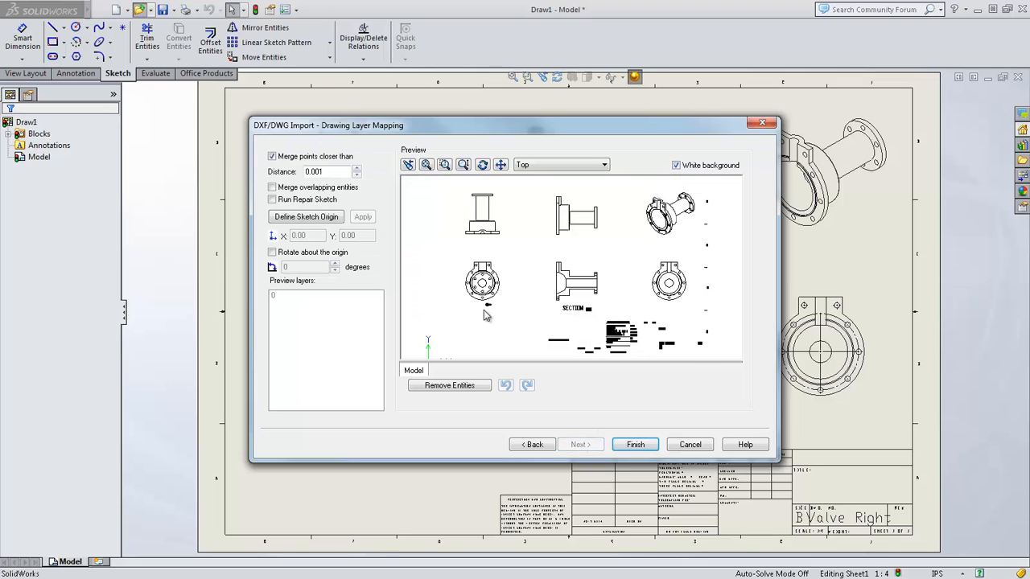
# Step: Remove the title-block and section text, finish the import, and explode blocks
pyautogui.moveTo(485, 314); pyautogui.dragTo(690, 348)
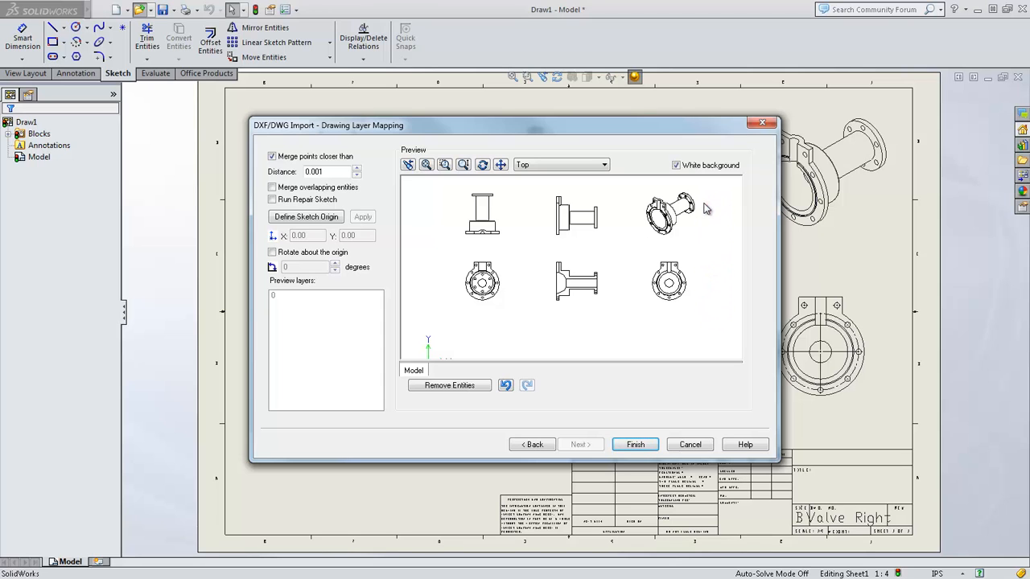
pyautogui.click(635, 444)
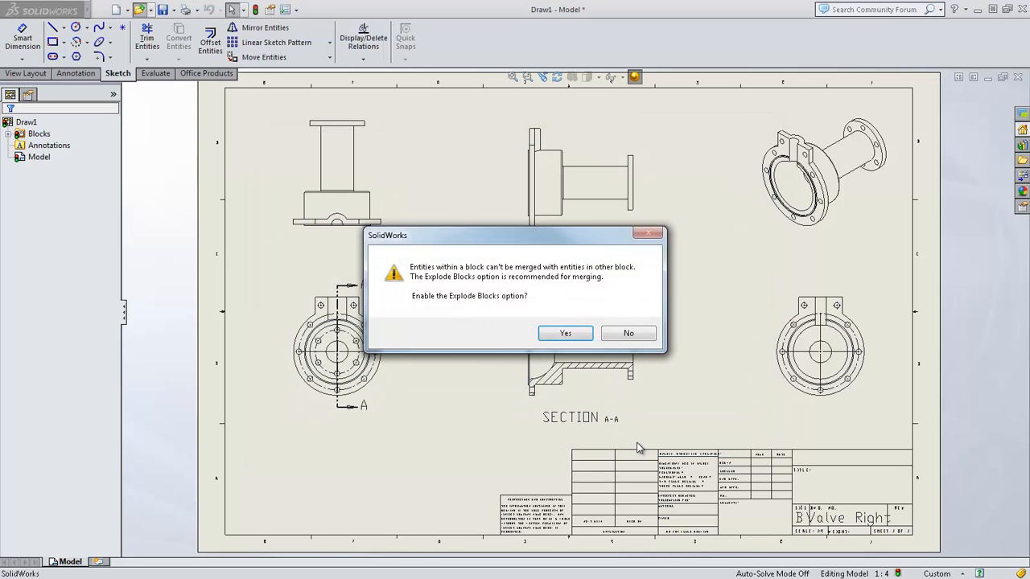
pyautogui.click(564, 333)
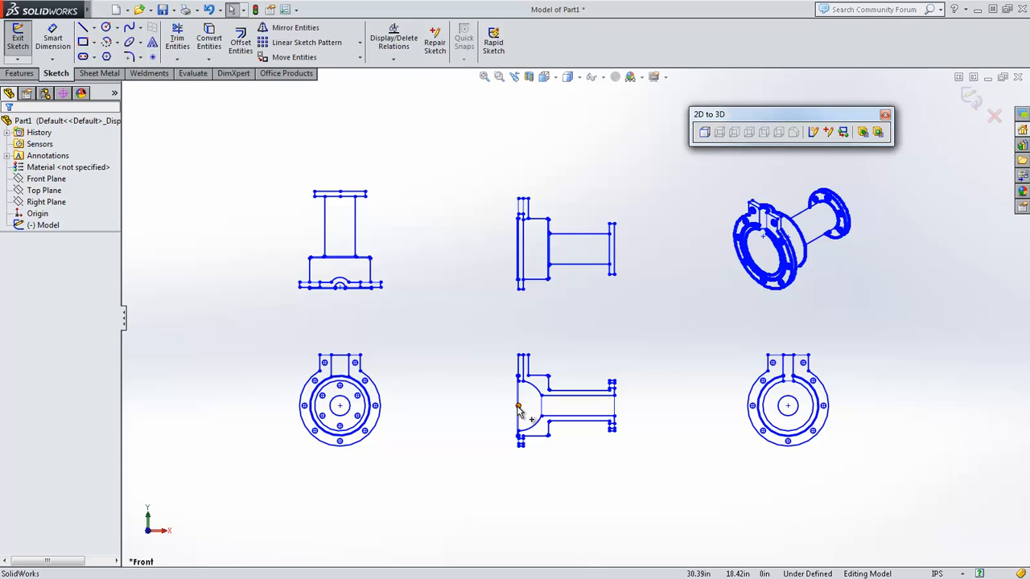
# Step: Make separate sketches from the top-left and bottom-right views, then inspect Sketch7's contents
pyautogui.click(49, 225)
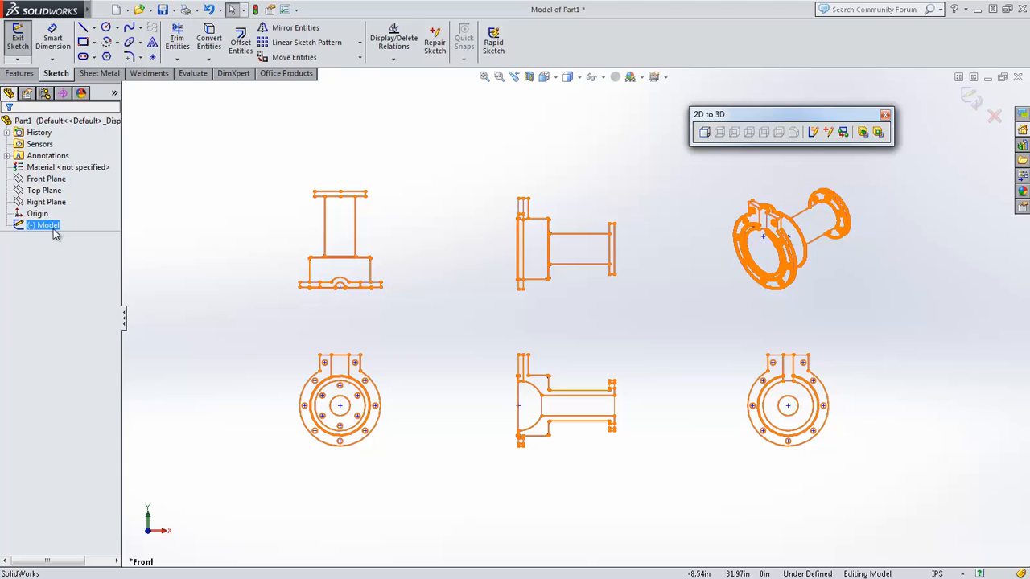
pyautogui.click(813, 132)
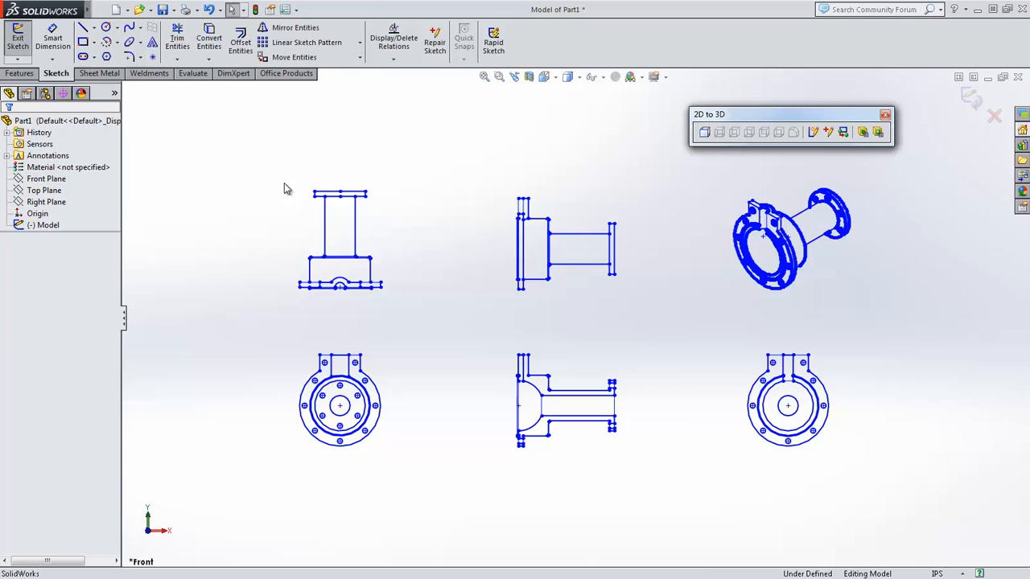
pyautogui.click(813, 132)
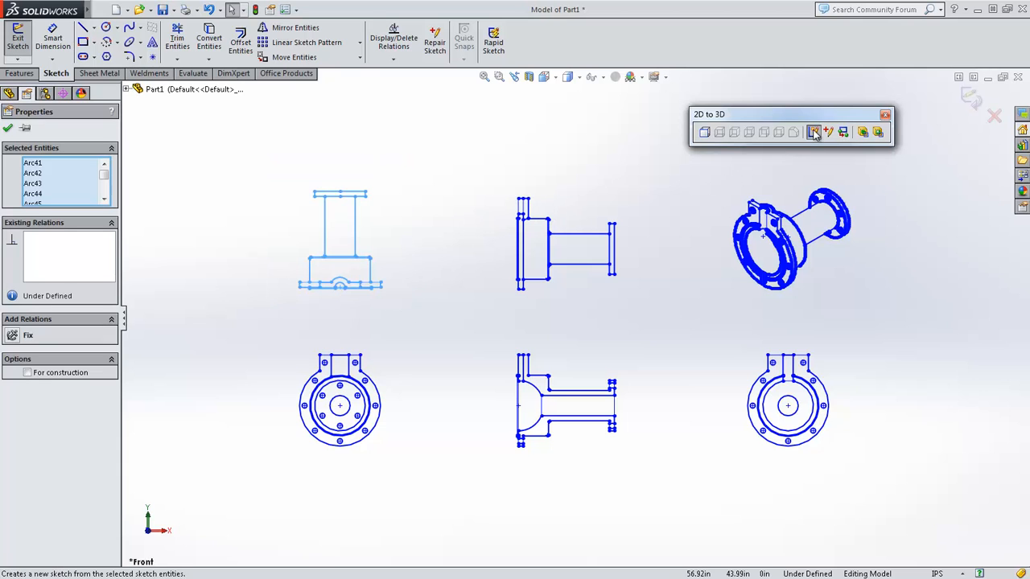
pyautogui.click(813, 132)
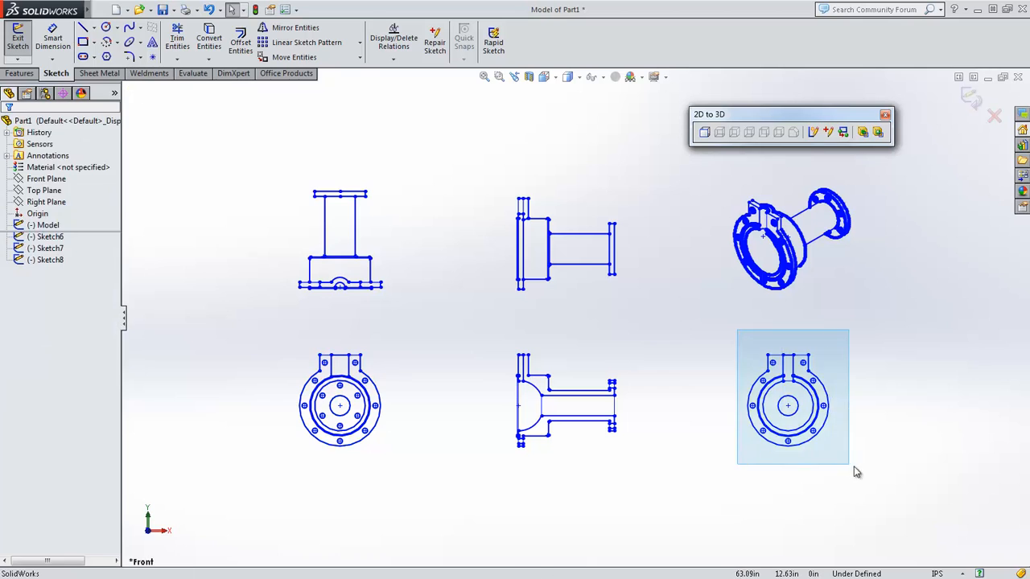
pyautogui.click(323, 187)
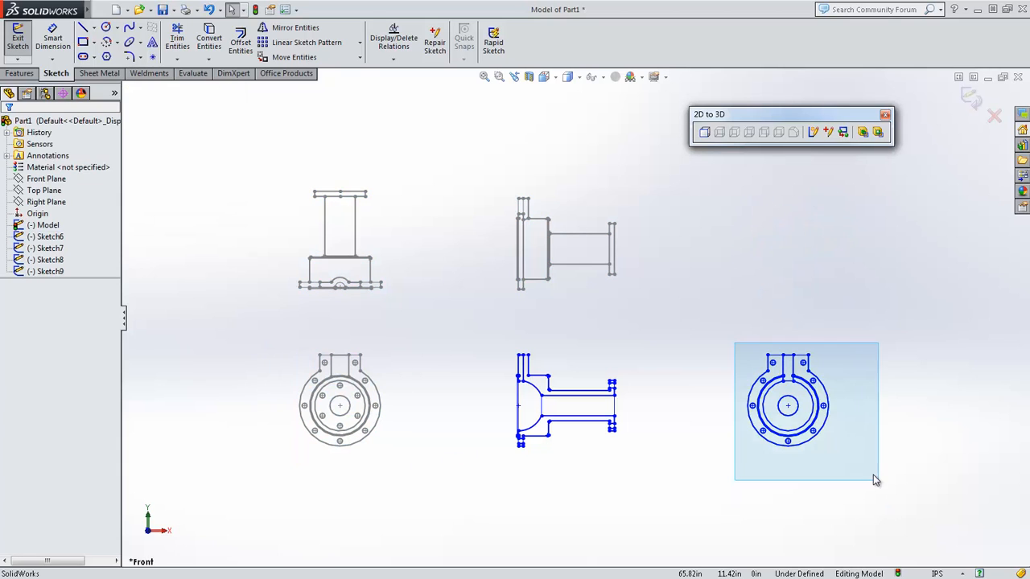
pyautogui.click(49, 248)
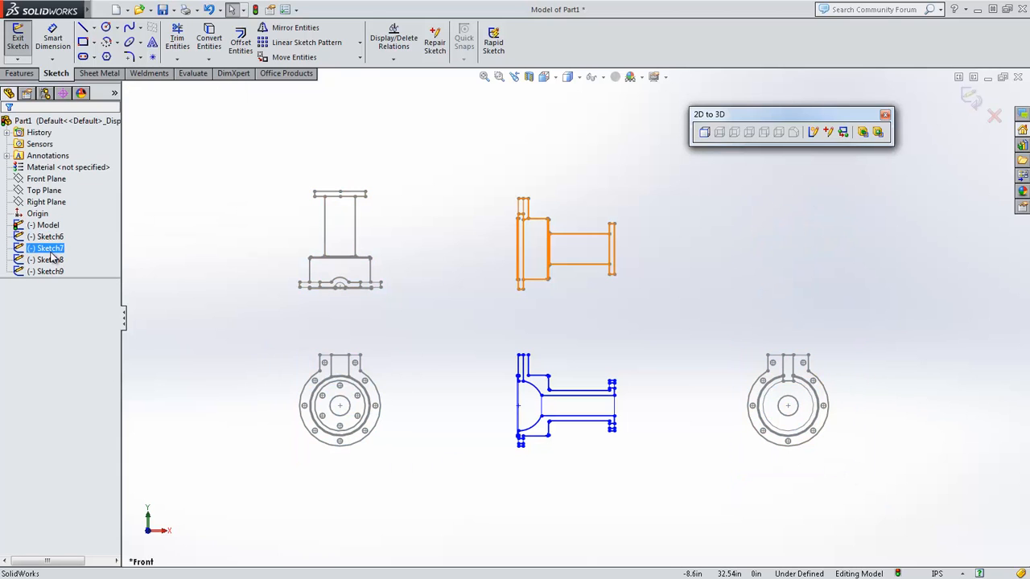
pyautogui.click(48, 236)
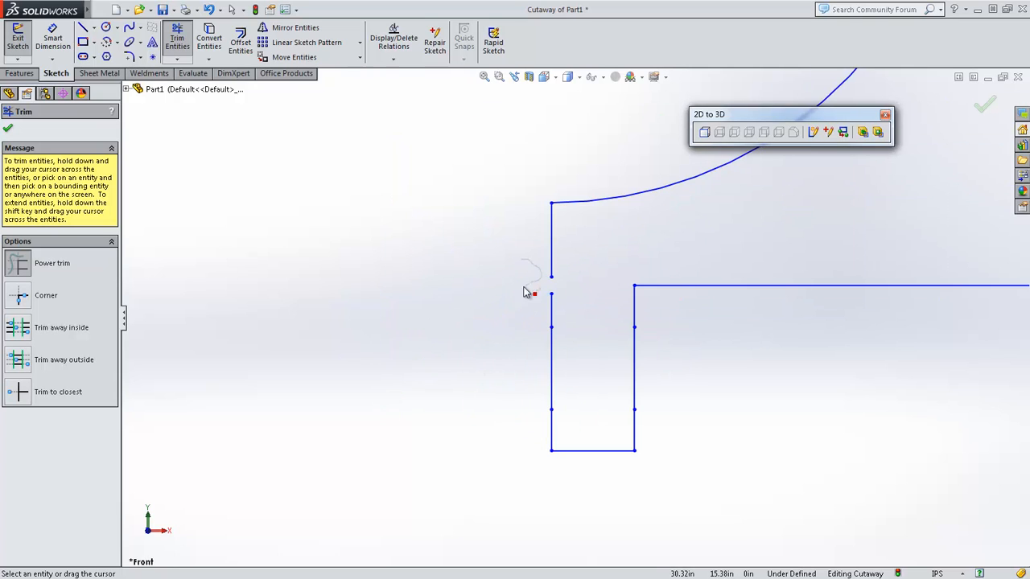
# Step: Power-trim the extra segments from the Cutaway profile and check it for gaps
pyautogui.click(8, 128)
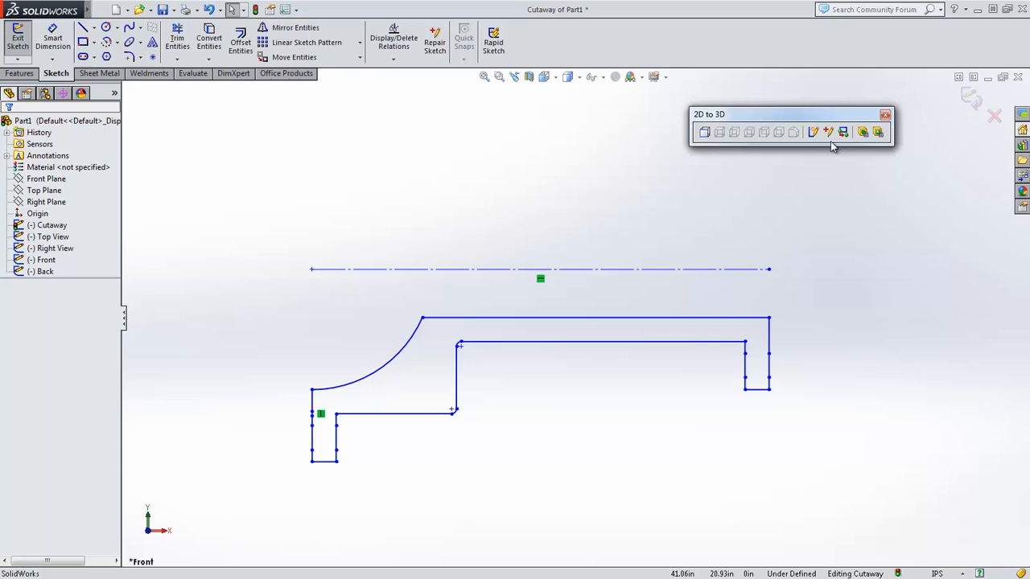
pyautogui.click(828, 132)
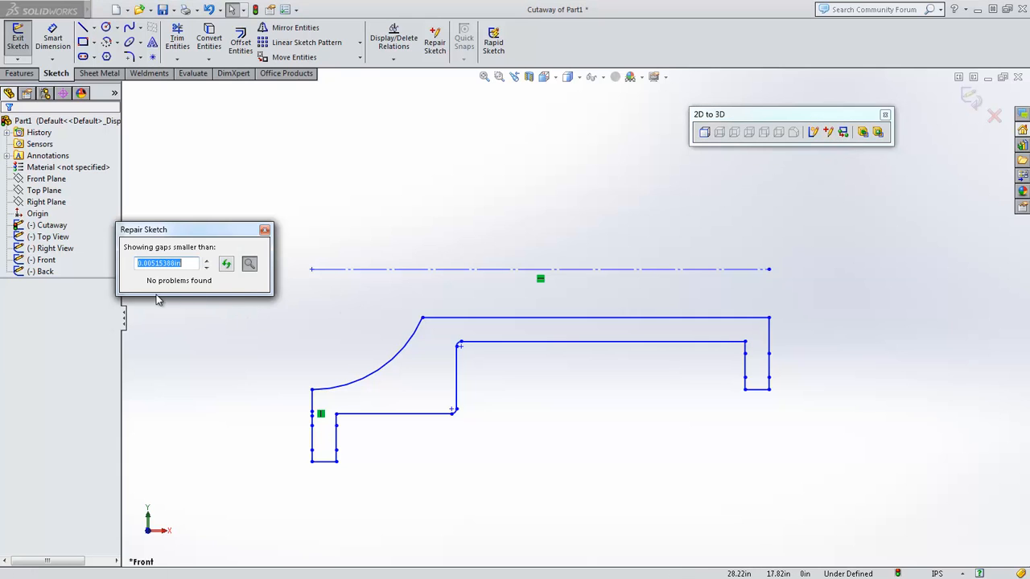
# Step: Dismiss the no-problems repair result and move the whole profile onto the origin
pyautogui.click(265, 229)
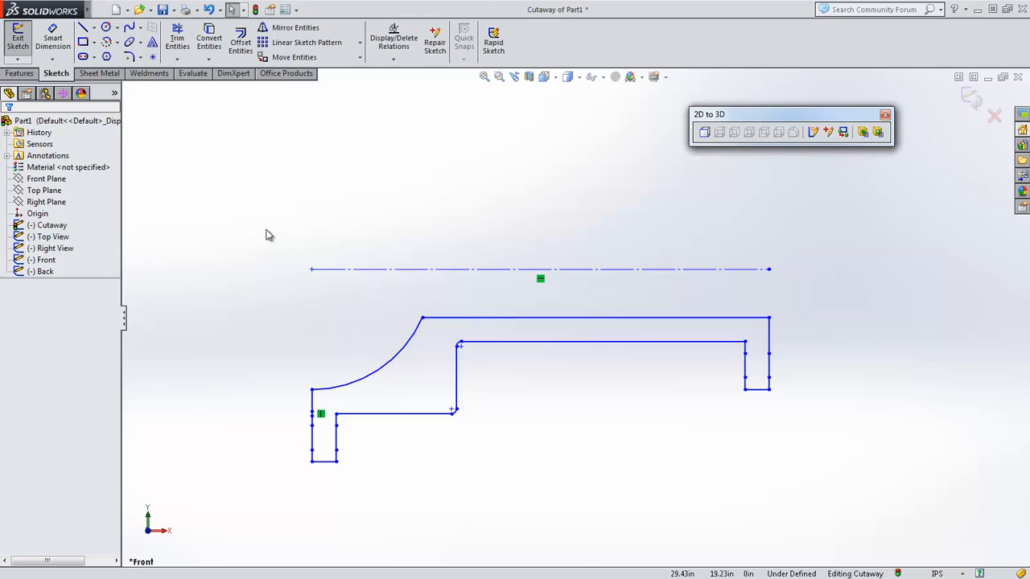
pyautogui.moveTo(269, 232); pyautogui.dragTo(829, 489)
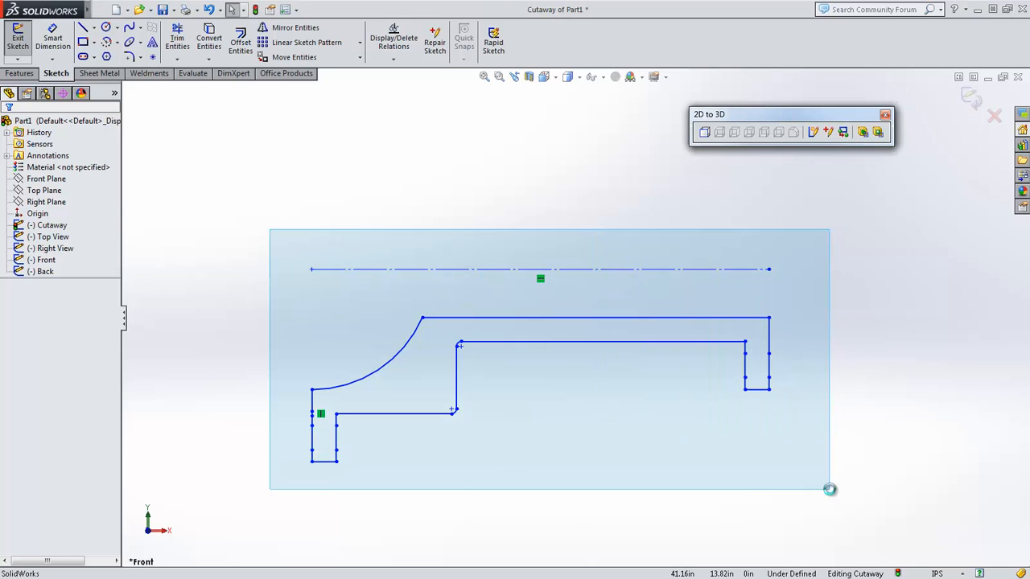
pyautogui.click(294, 57)
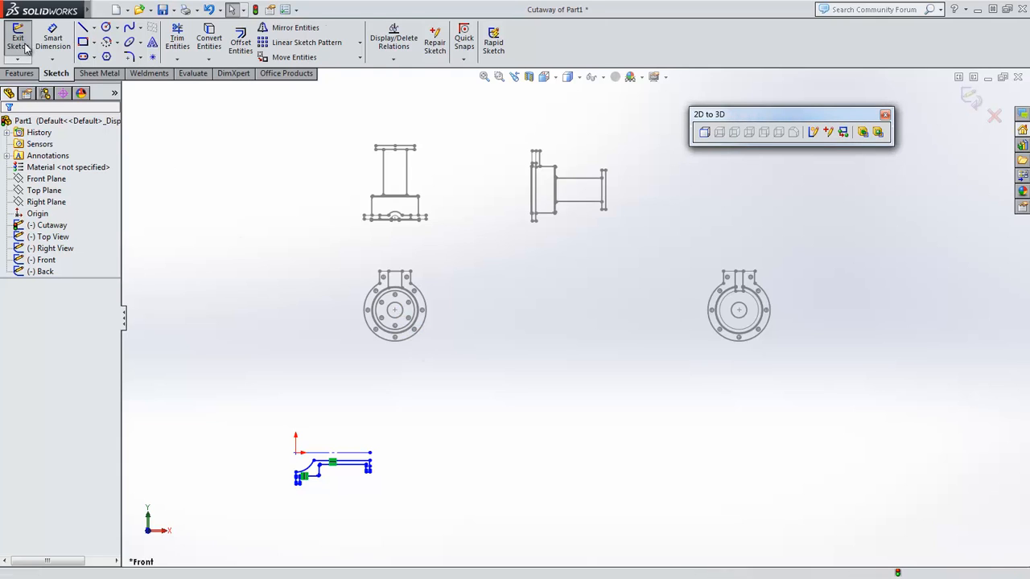
# Step: Exit the Cutaway sketch and revolve it 360° about the centerline into Revolve1
pyautogui.click(18, 40)
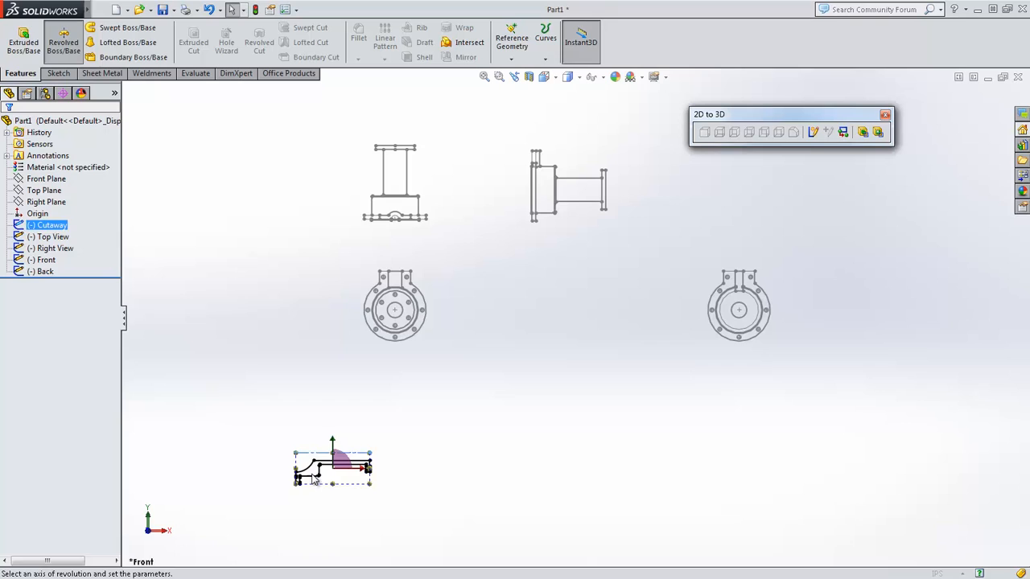
pyautogui.click(62, 42)
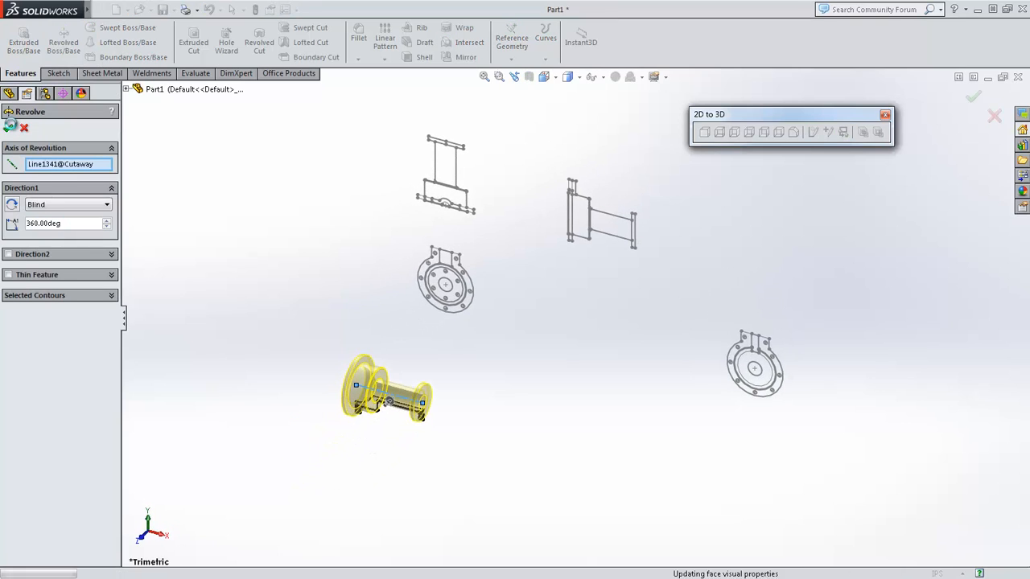
pyautogui.click(972, 97)
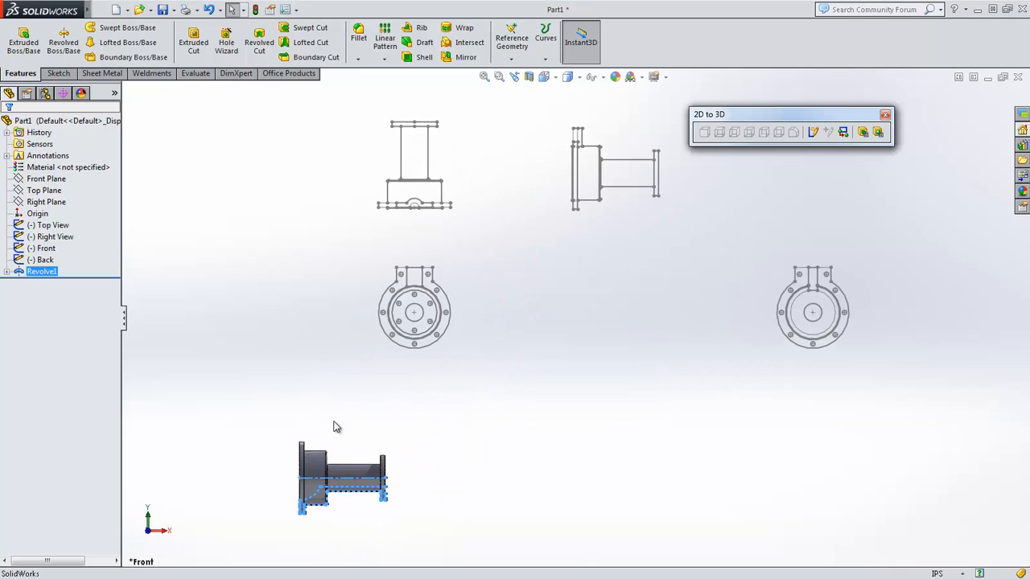
pyautogui.rightClick(413, 312)
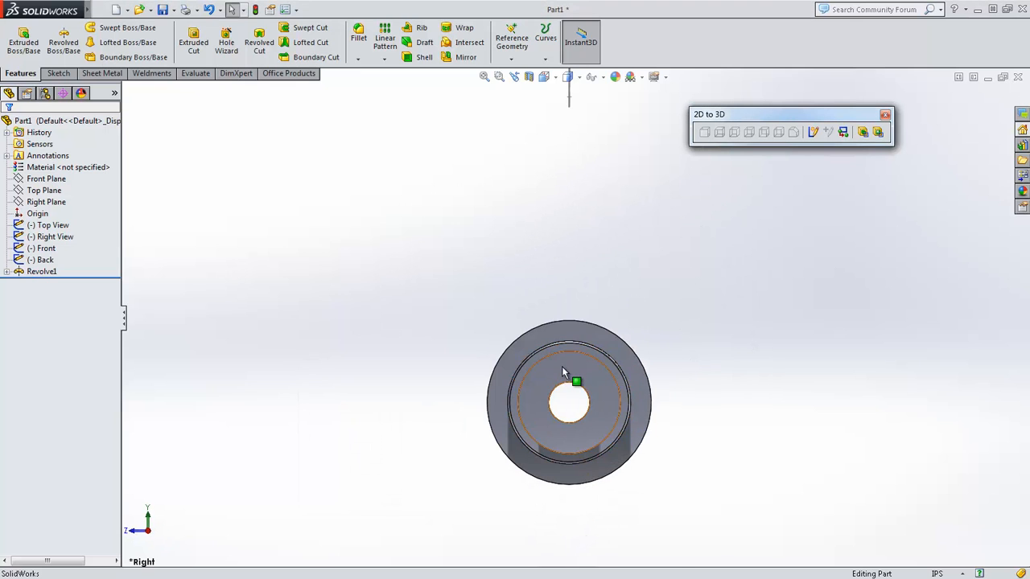
# Step: Edit the right-view outline, move it to align with the flange, and select Sketch10
pyautogui.click(569, 402)
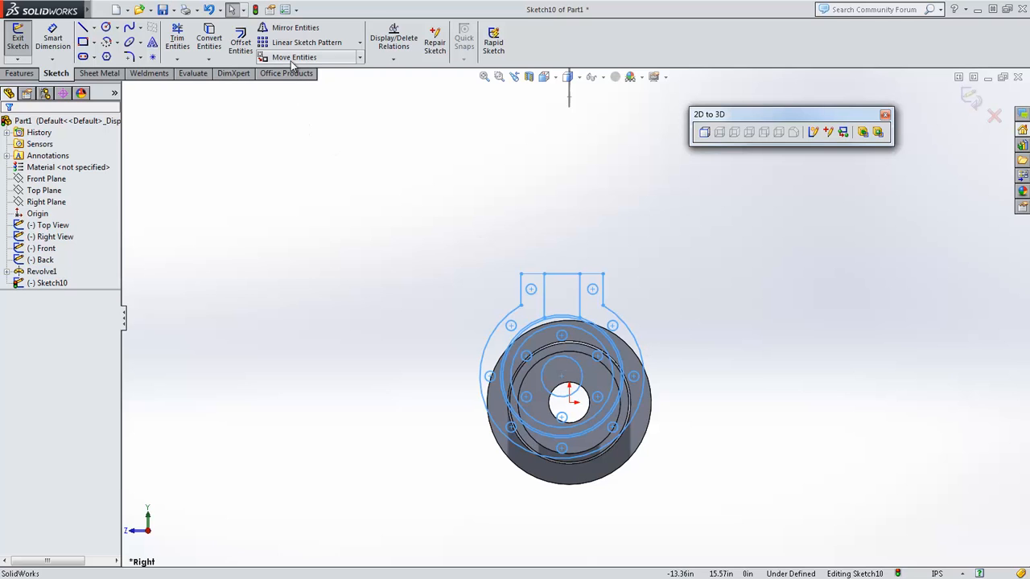
pyautogui.click(295, 57)
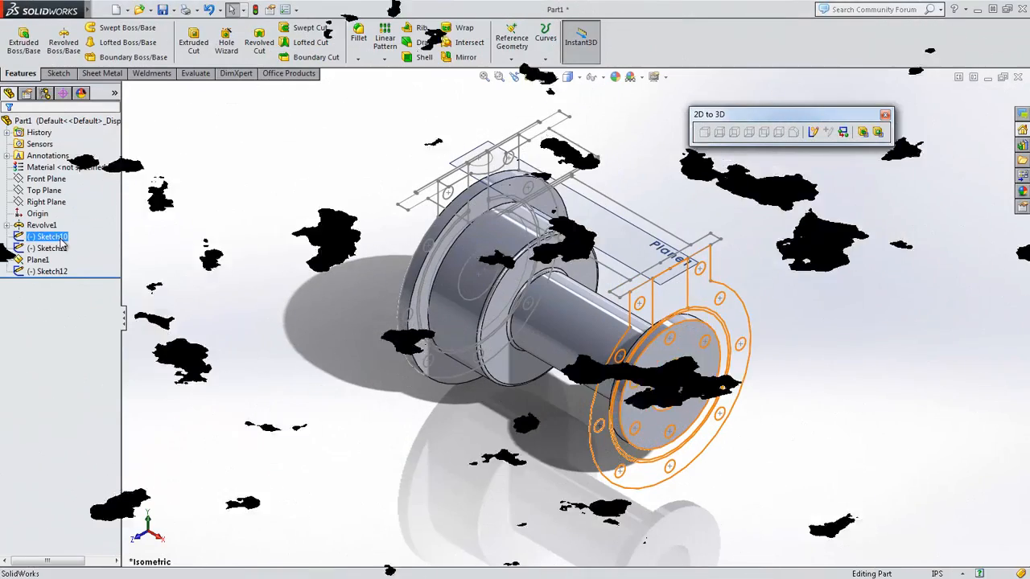
pyautogui.click(50, 271)
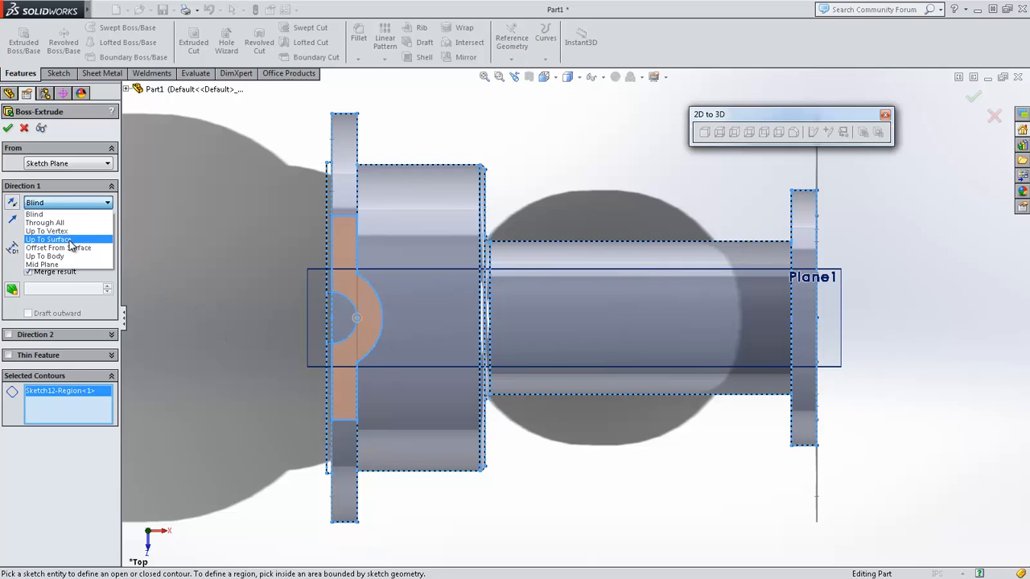
# Step: Extrude the top lug up to a surface and cut a selected sketch region from the body
pyautogui.click(48, 240)
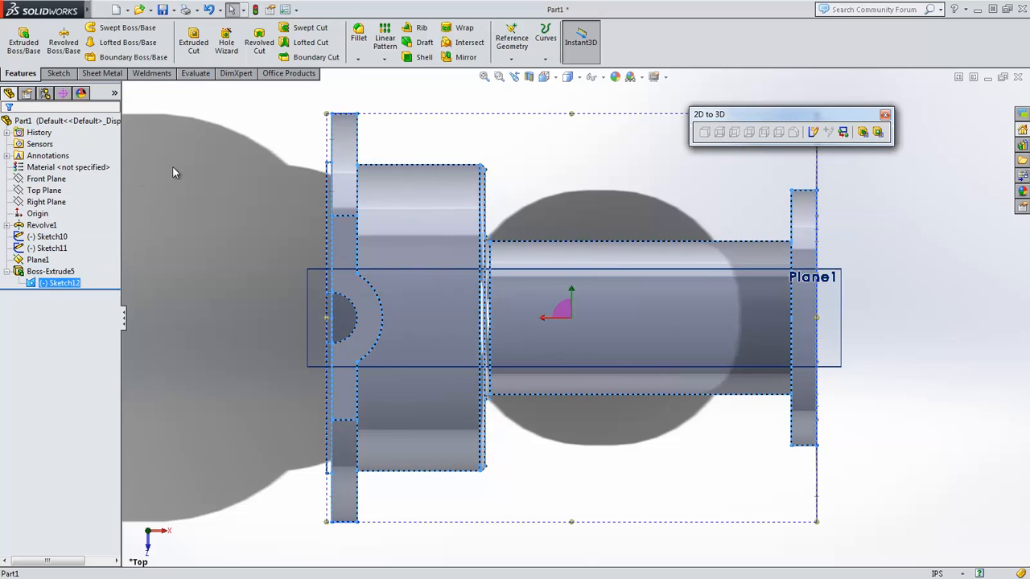
pyautogui.click(193, 42)
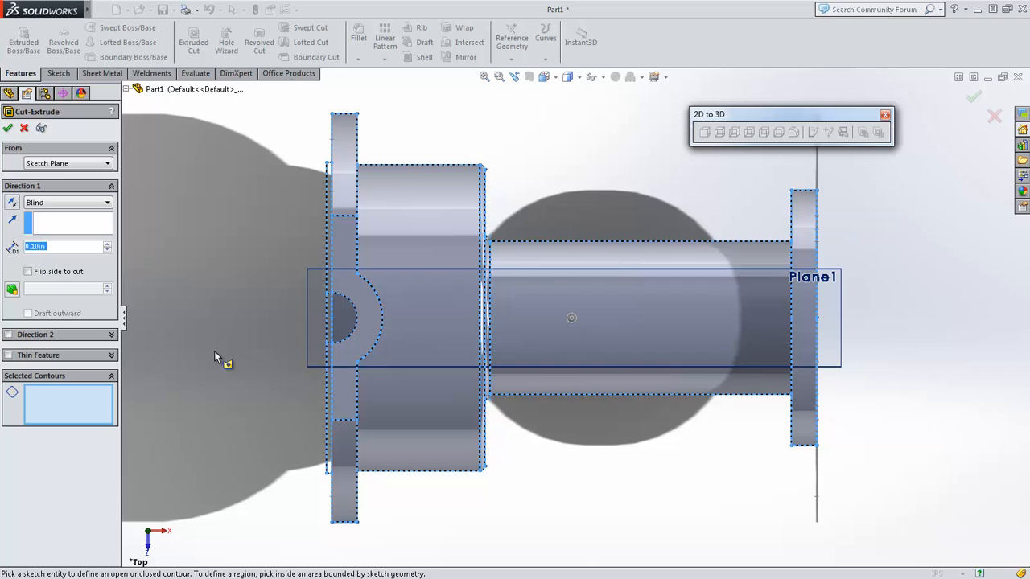
pyautogui.click(343, 317)
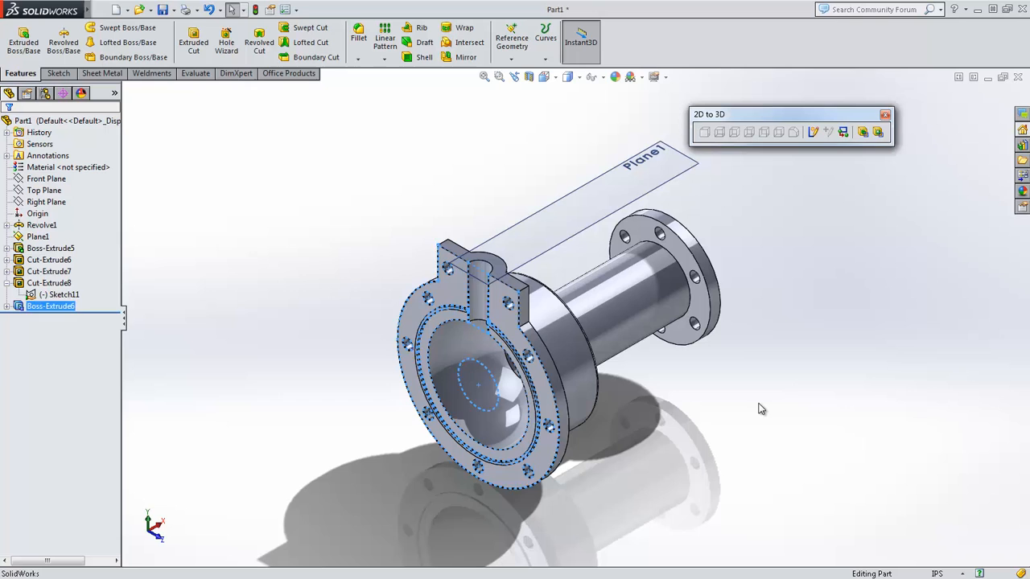
pyautogui.click(885, 114)
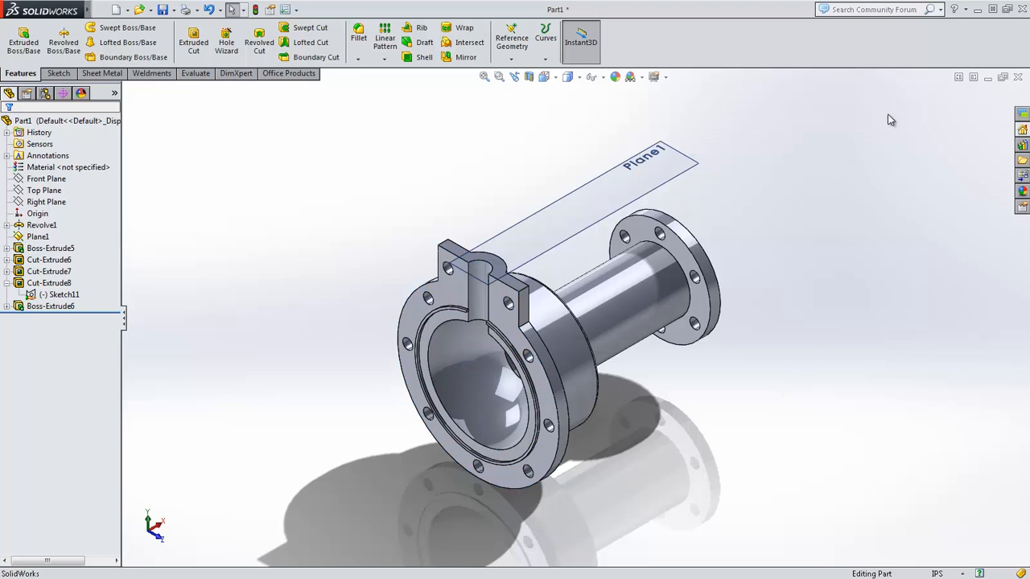